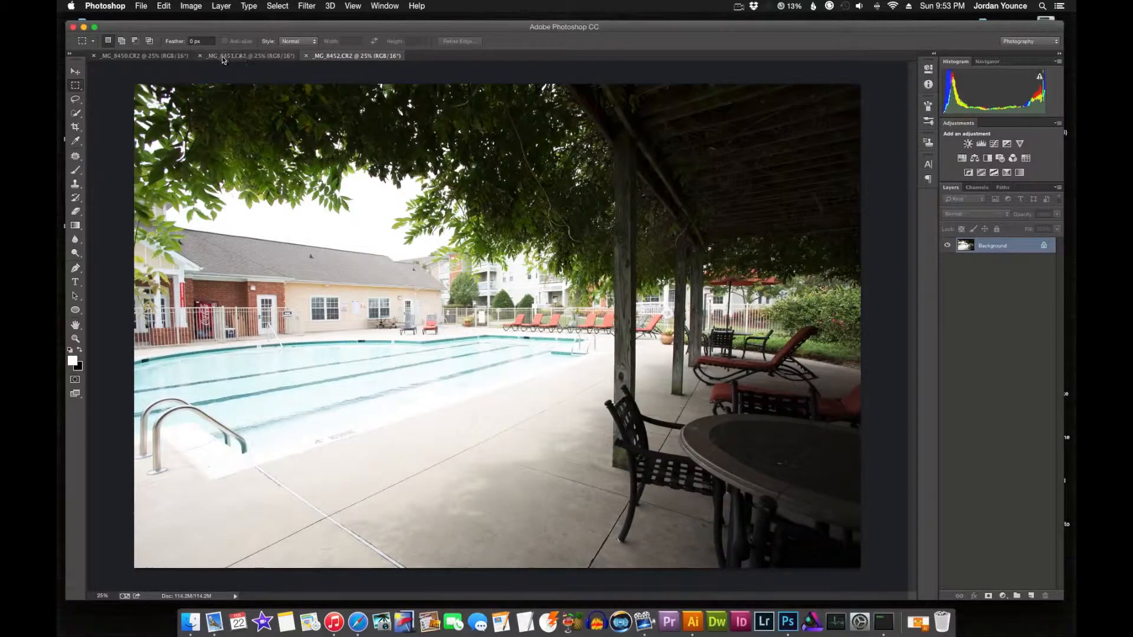
Step: Display the darker _MG_8450.CR2 exposure among the open bracketed pool photos
{"action": "left_click", "coordinate": [247, 56]}
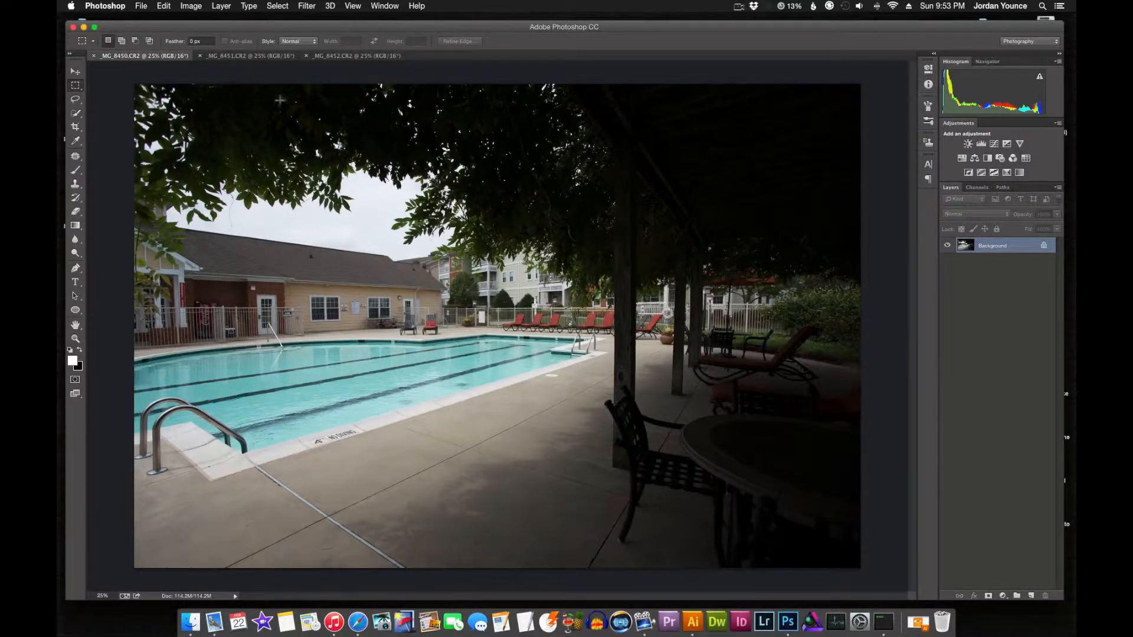
Step: Run Merge to HDR Pro with all three open photos as sources to build the 32-bit preview
{"action": "left_click", "coordinate": [141, 6]}
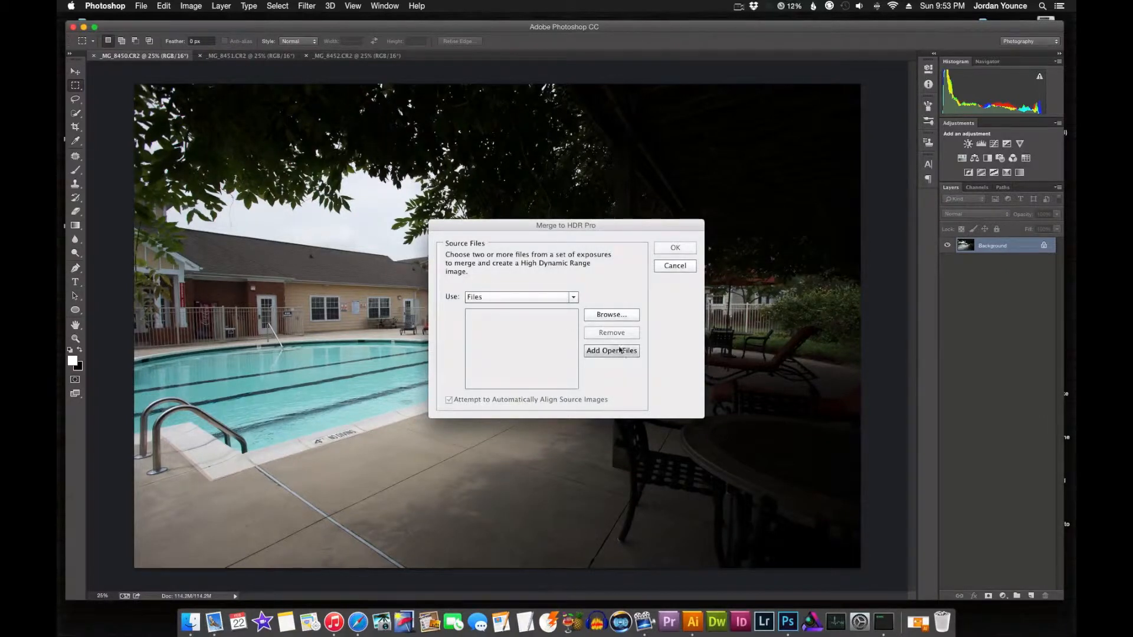
{"action": "left_click", "coordinate": [611, 352]}
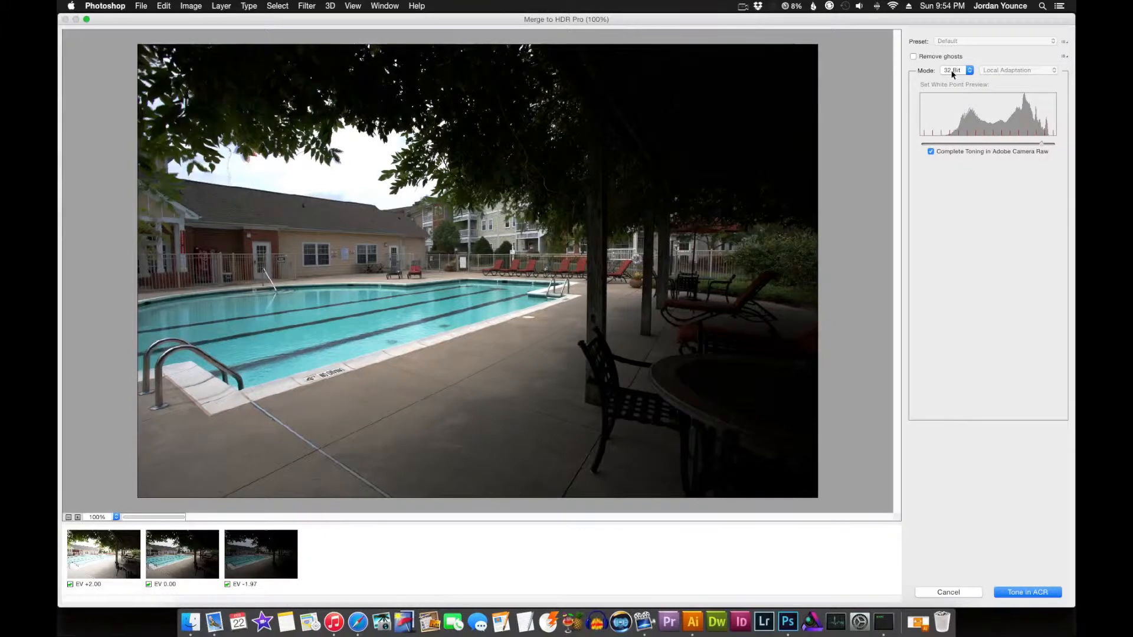
{"action": "left_click", "coordinate": [955, 70]}
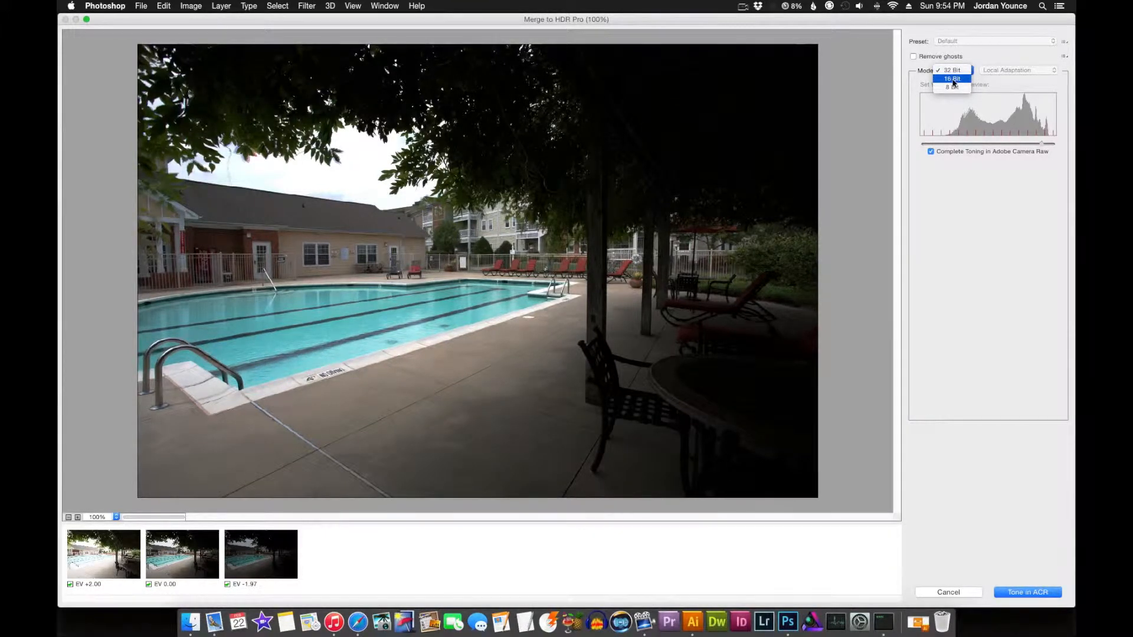
{"action": "left_click", "coordinate": [953, 78]}
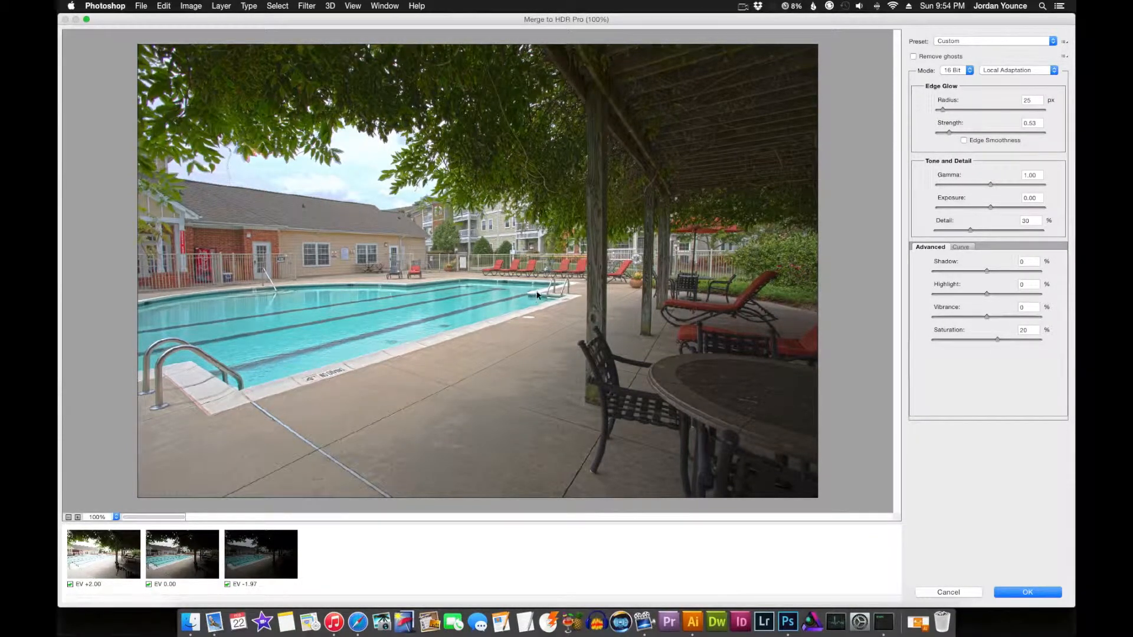
{"action": "mouse_move", "coordinate": [670, 234]}
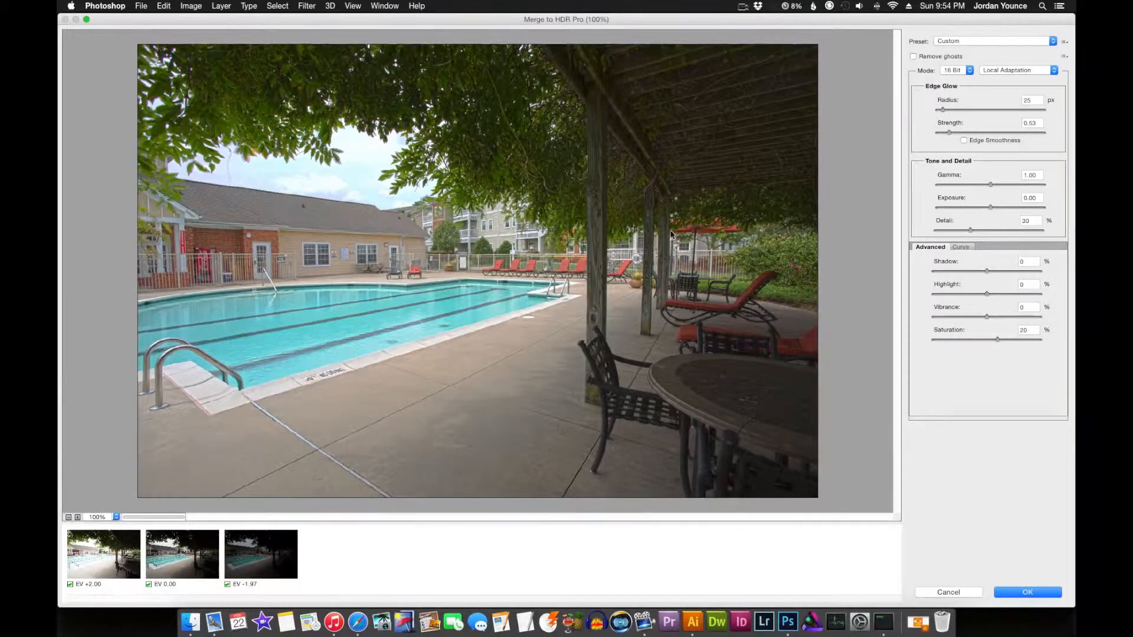
{"action": "left_click", "coordinate": [954, 70]}
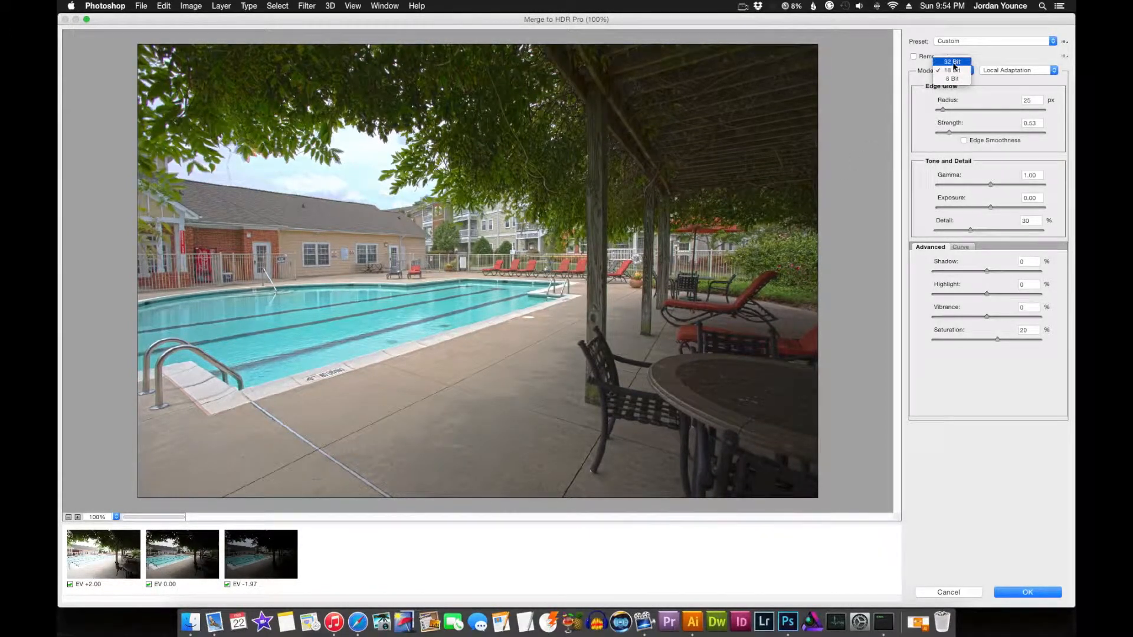
{"action": "left_click", "coordinate": [953, 61]}
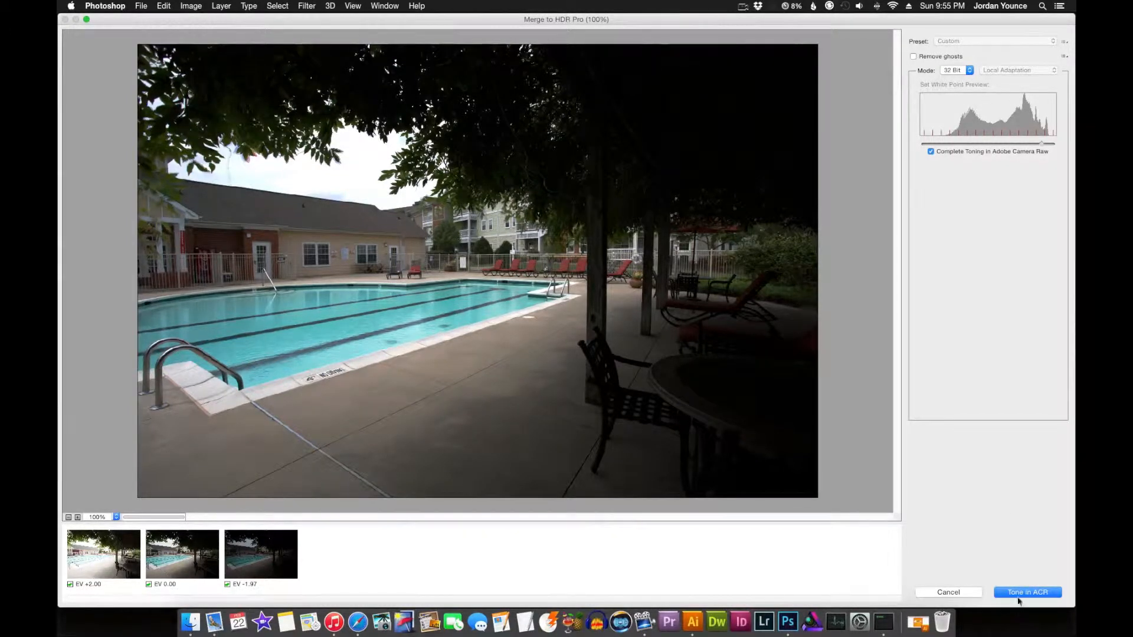
{"action": "left_click", "coordinate": [1027, 592]}
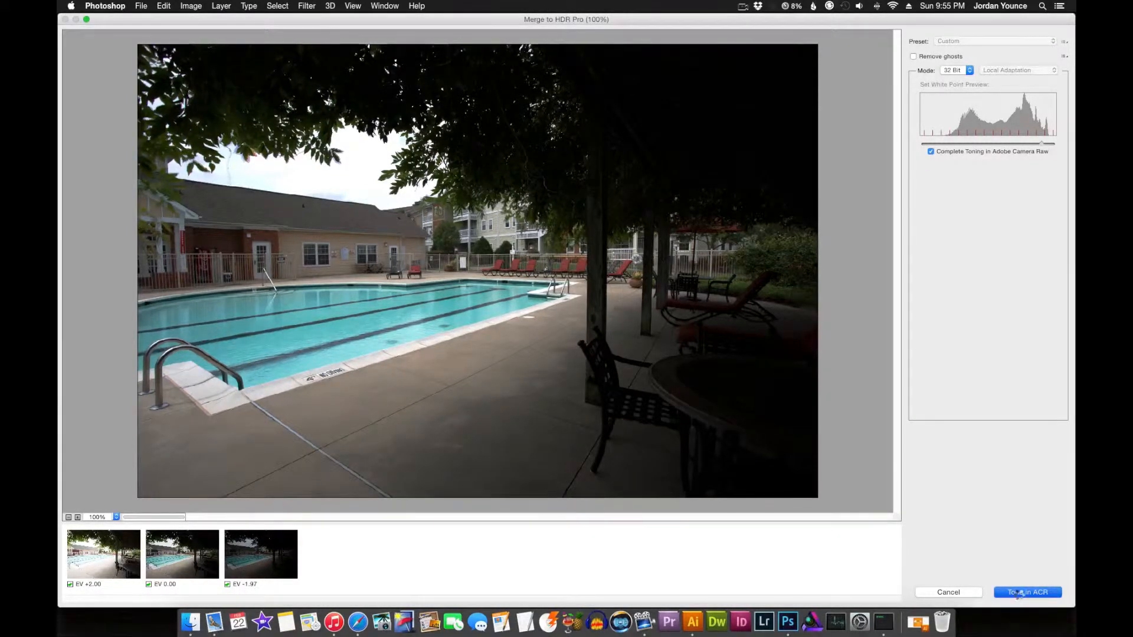
Step: Bring the HDR layer into Camera Raw and test Exposure to extremes before settling near +0.25
{"action": "left_click", "coordinate": [1026, 591]}
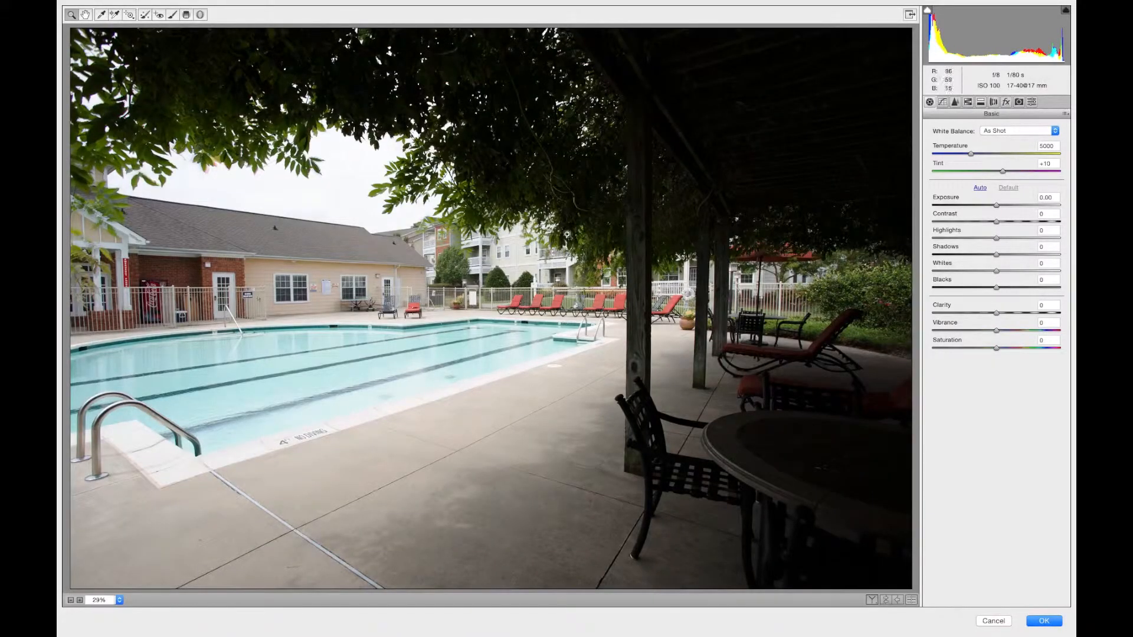
{"action": "mouse_move", "coordinate": [567, 235]}
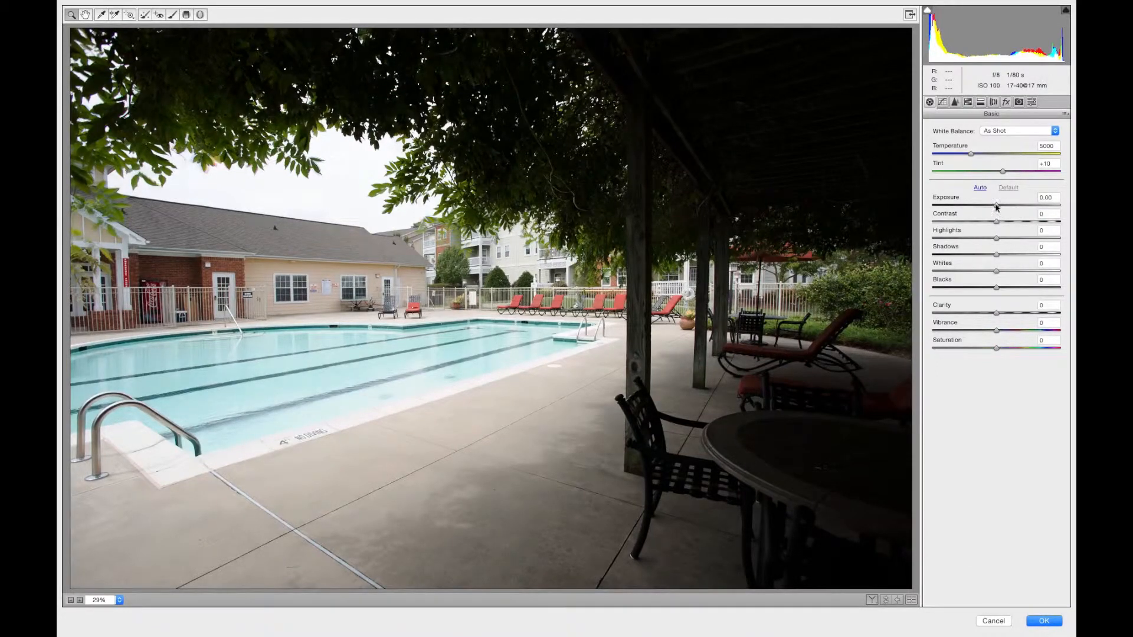
{"action": "left_click_drag", "start_coordinate": [997, 205], "coordinate": [1046, 206]}
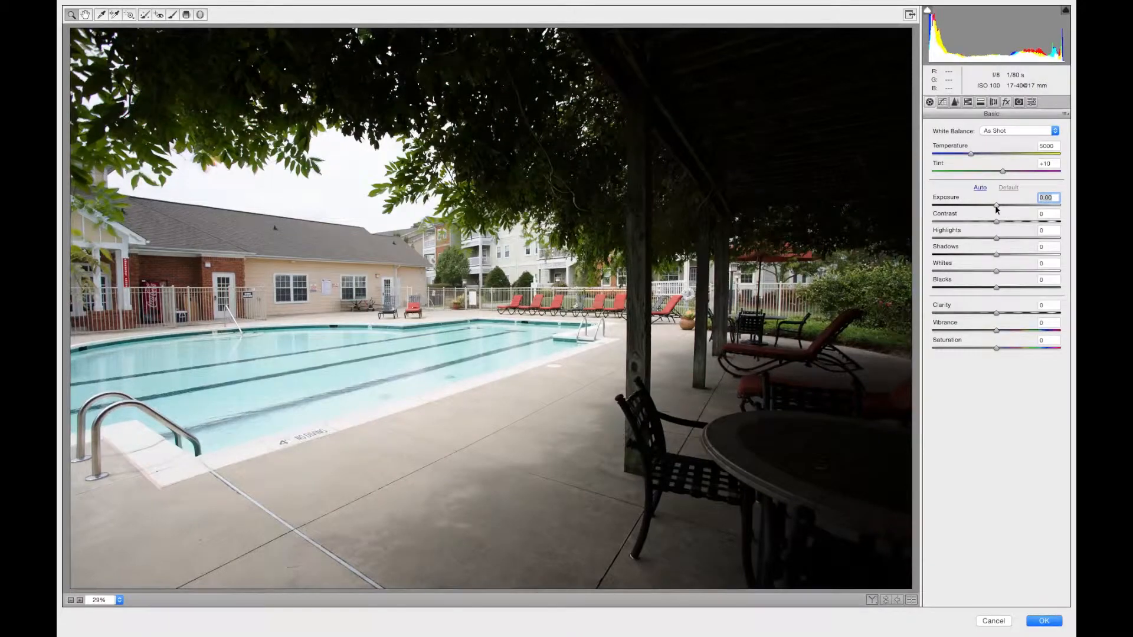
{"action": "left_click_drag", "start_coordinate": [997, 205], "coordinate": [1015, 206]}
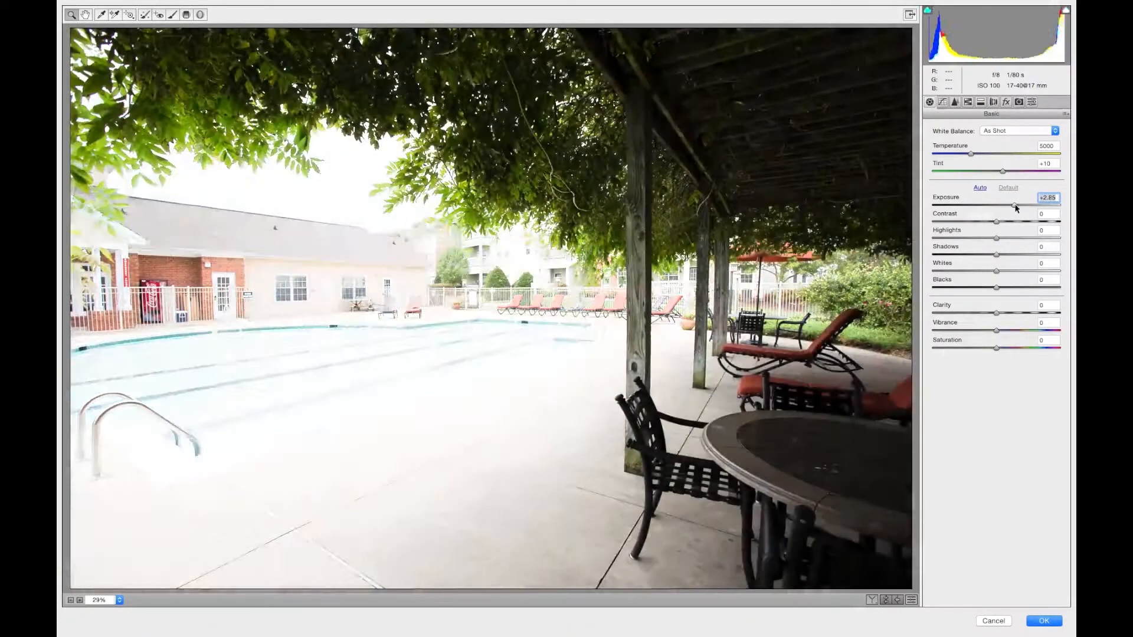
{"action": "left_click_drag", "start_coordinate": [1015, 205], "coordinate": [1044, 206]}
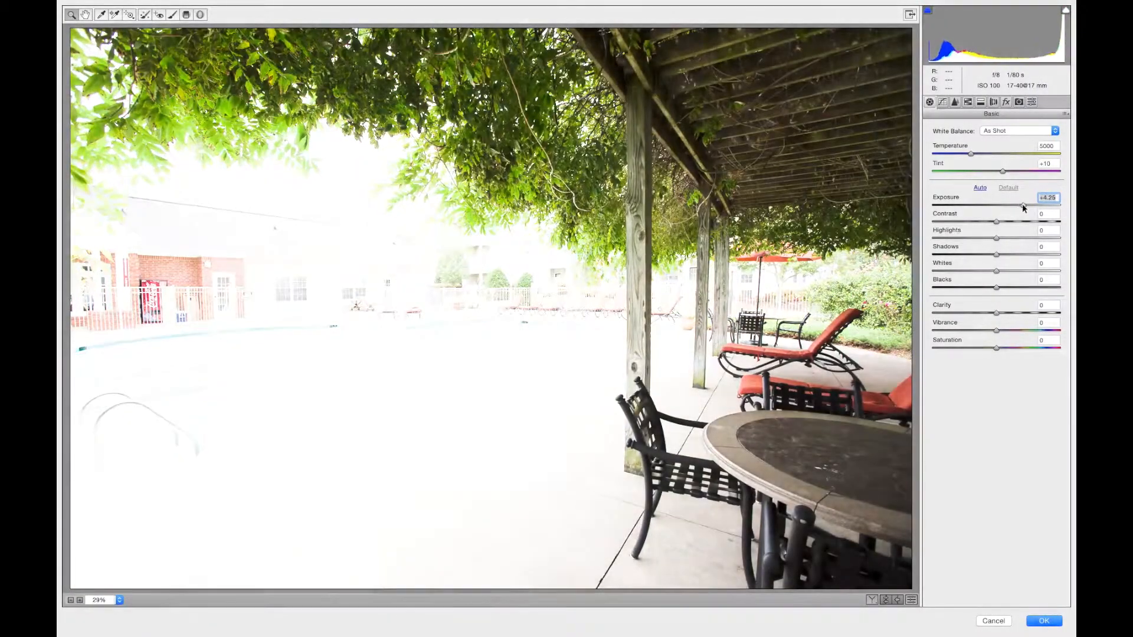
{"action": "left_click_drag", "start_coordinate": [1022, 204], "coordinate": [1044, 204]}
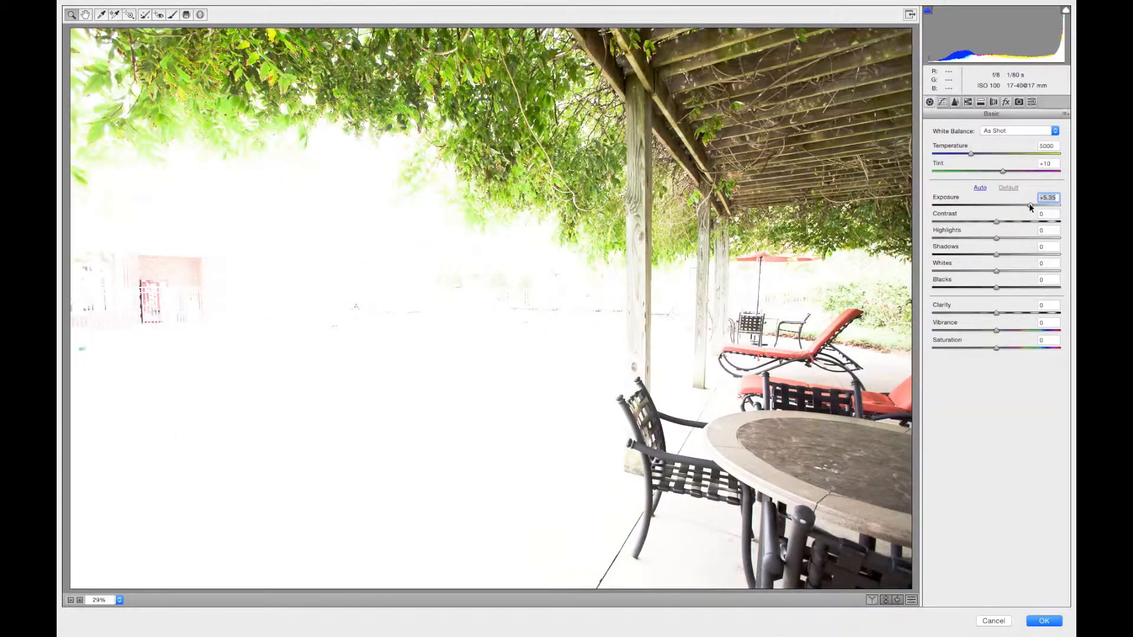
{"action": "left_click_drag", "start_coordinate": [1018, 206], "coordinate": [1053, 205]}
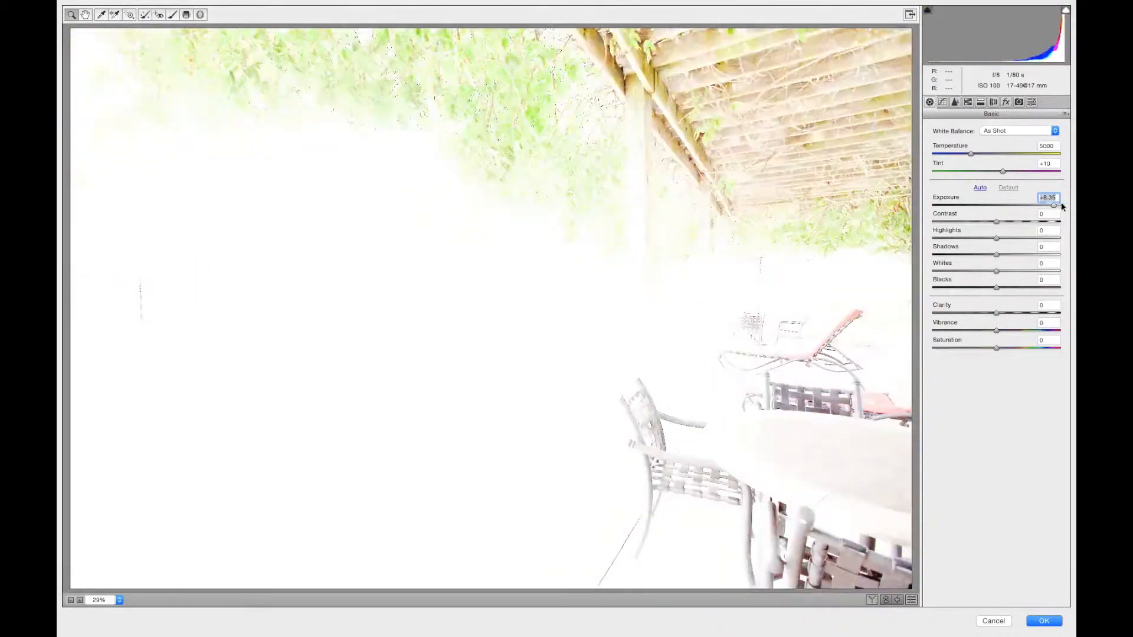
{"action": "left_click_drag", "start_coordinate": [1054, 205], "coordinate": [1047, 205]}
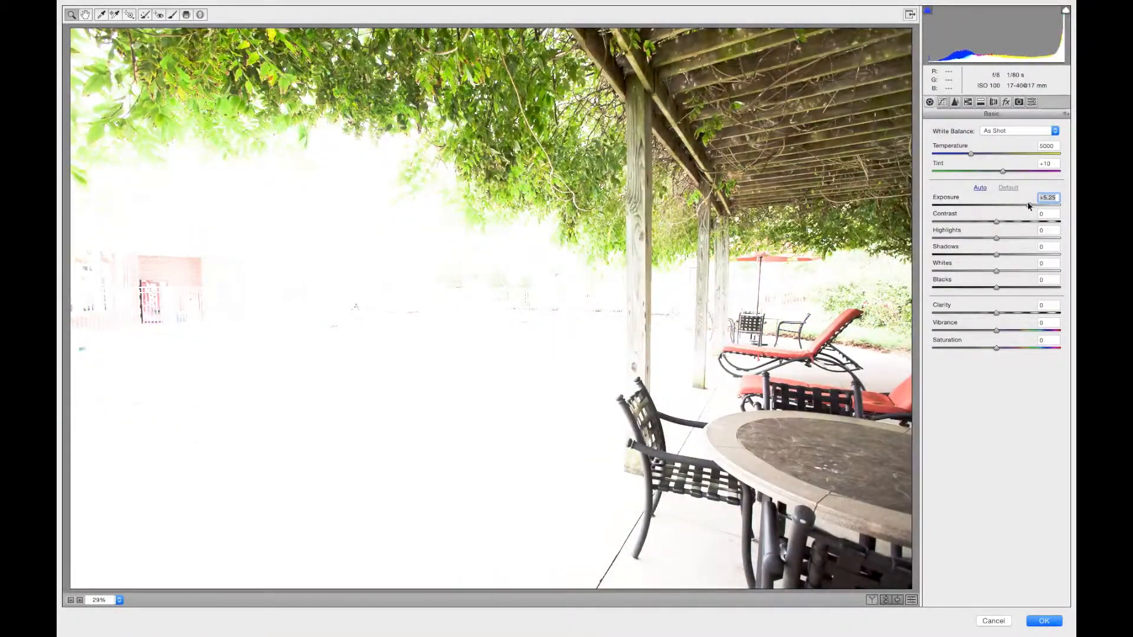
{"action": "left_click_drag", "start_coordinate": [1034, 206], "coordinate": [1029, 206]}
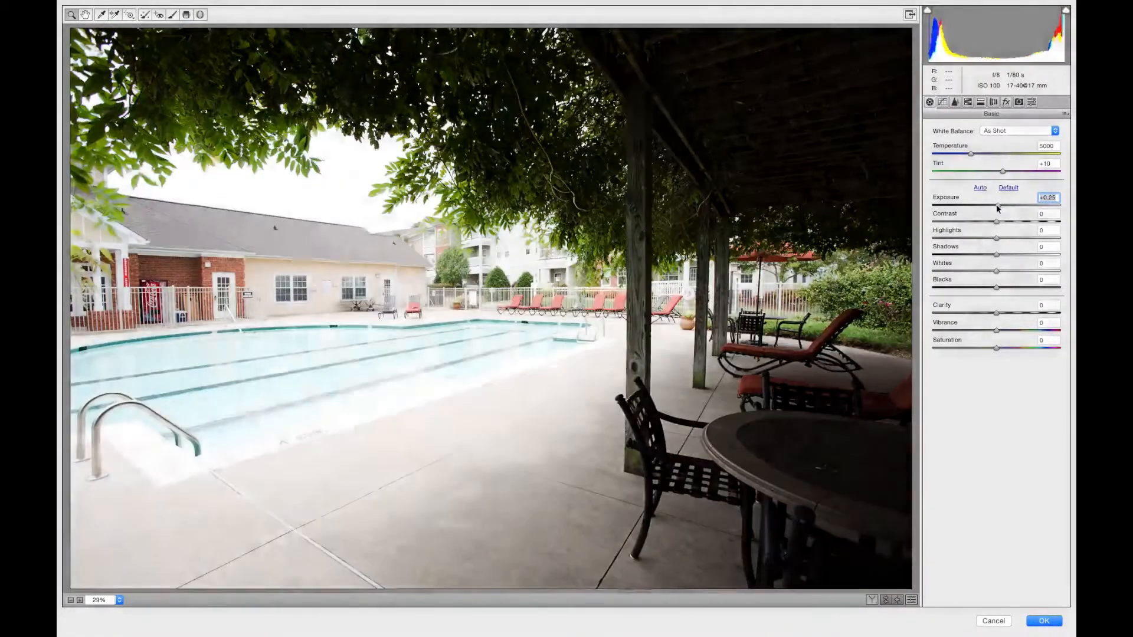
Step: Reset Exposure, lift Shadows to +99 and set Vibrance to about +32
{"action": "left_click", "coordinate": [1006, 188]}
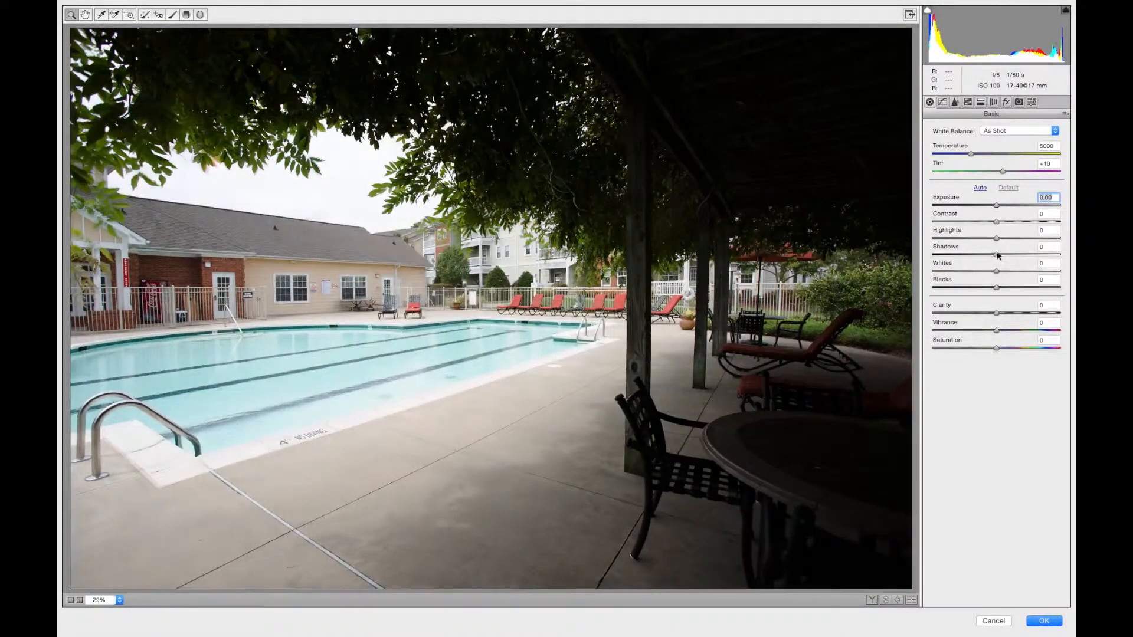
{"action": "left_click_drag", "start_coordinate": [996, 257], "coordinate": [1022, 257]}
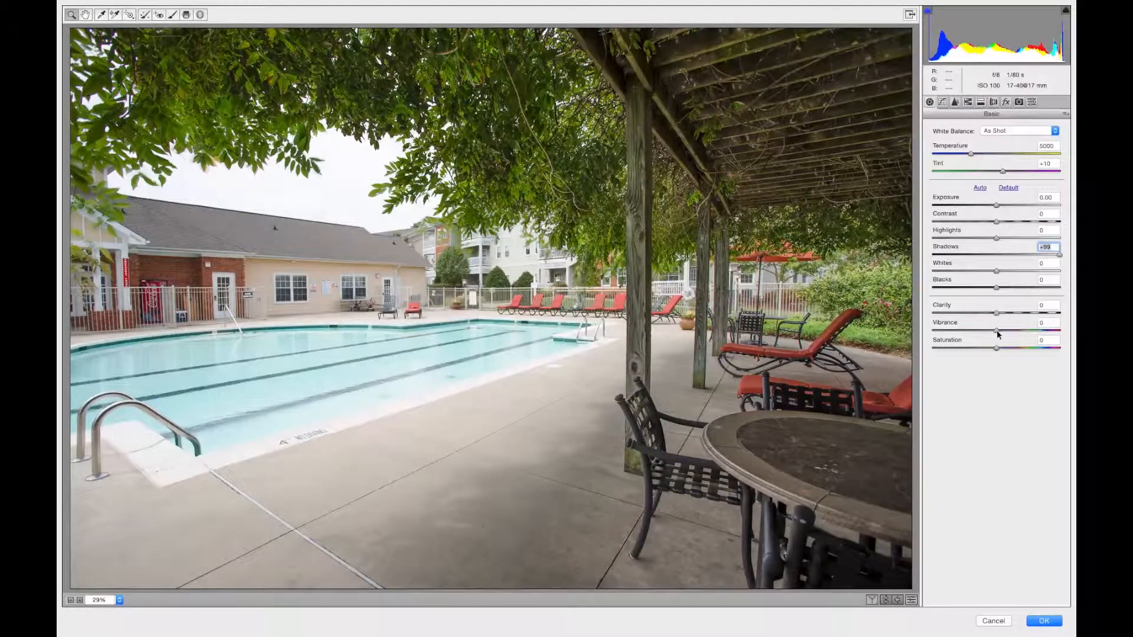
{"action": "left_click_drag", "start_coordinate": [997, 333], "coordinate": [1018, 332]}
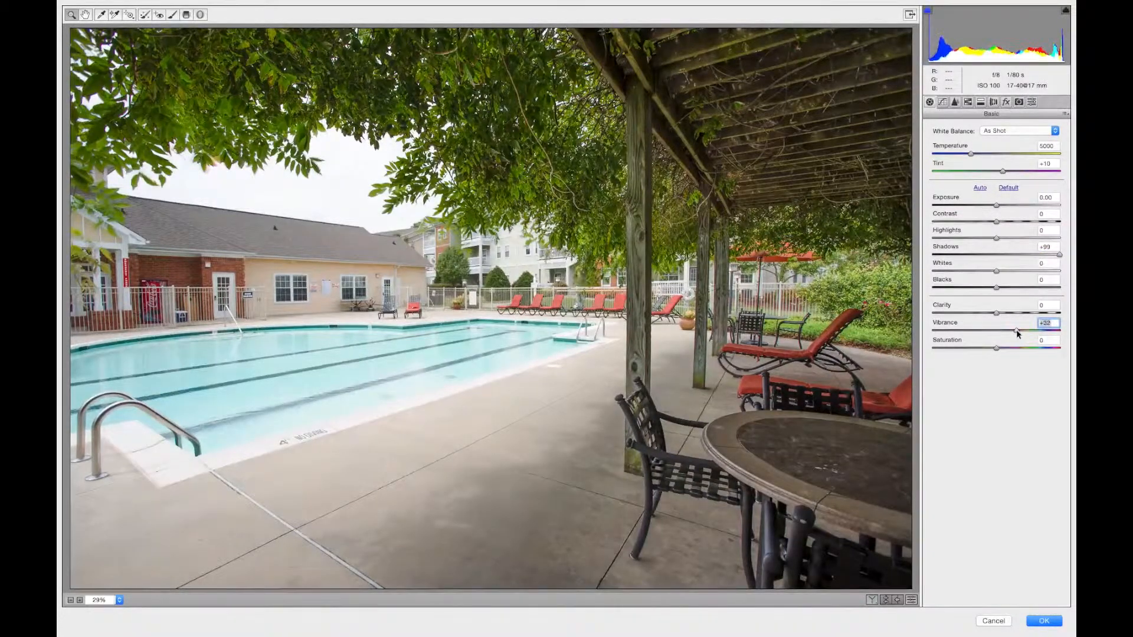
{"action": "left_click_drag", "start_coordinate": [1015, 330], "coordinate": [1022, 330]}
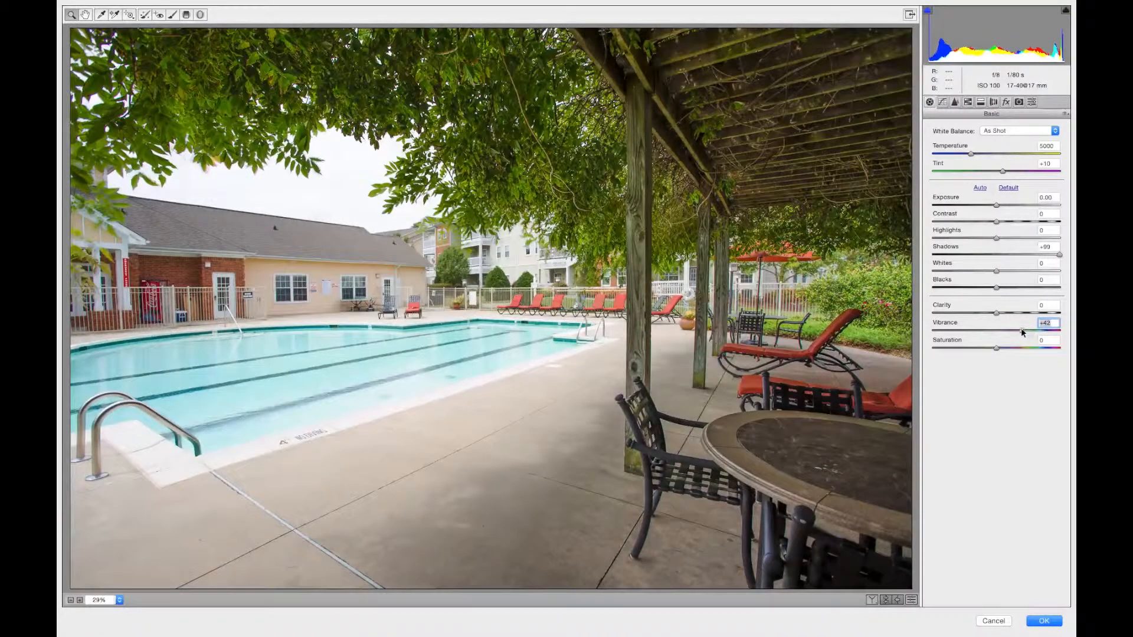
{"action": "left_click_drag", "start_coordinate": [1022, 331], "coordinate": [1008, 330]}
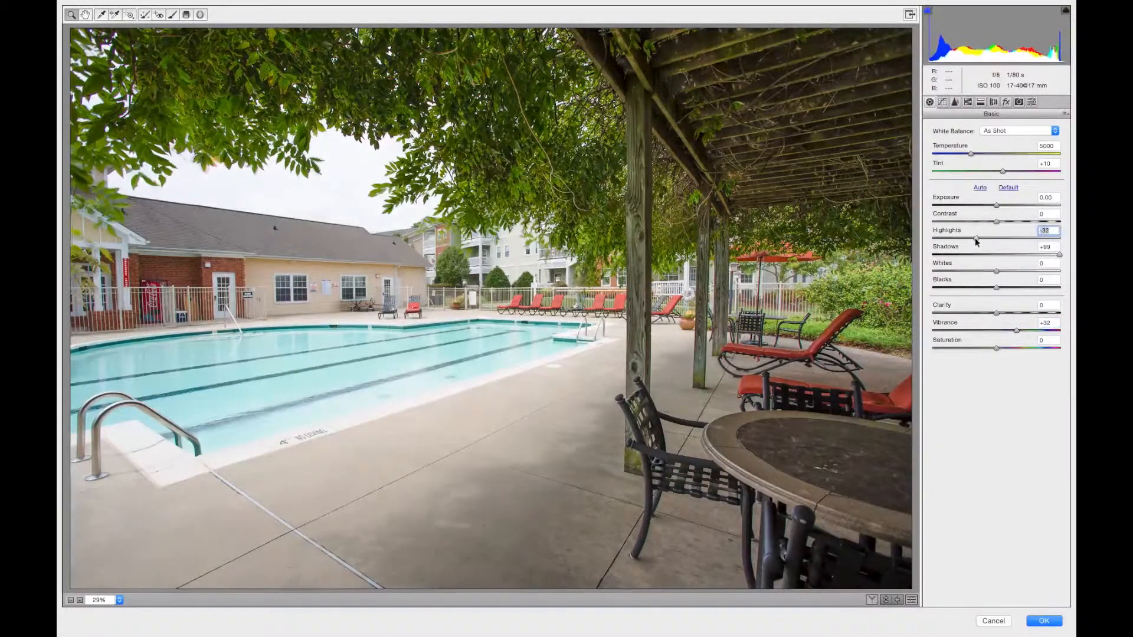
Step: Pull the sky Highlights down, settling at about -46
{"action": "left_click_drag", "start_coordinate": [997, 238], "coordinate": [991, 238]}
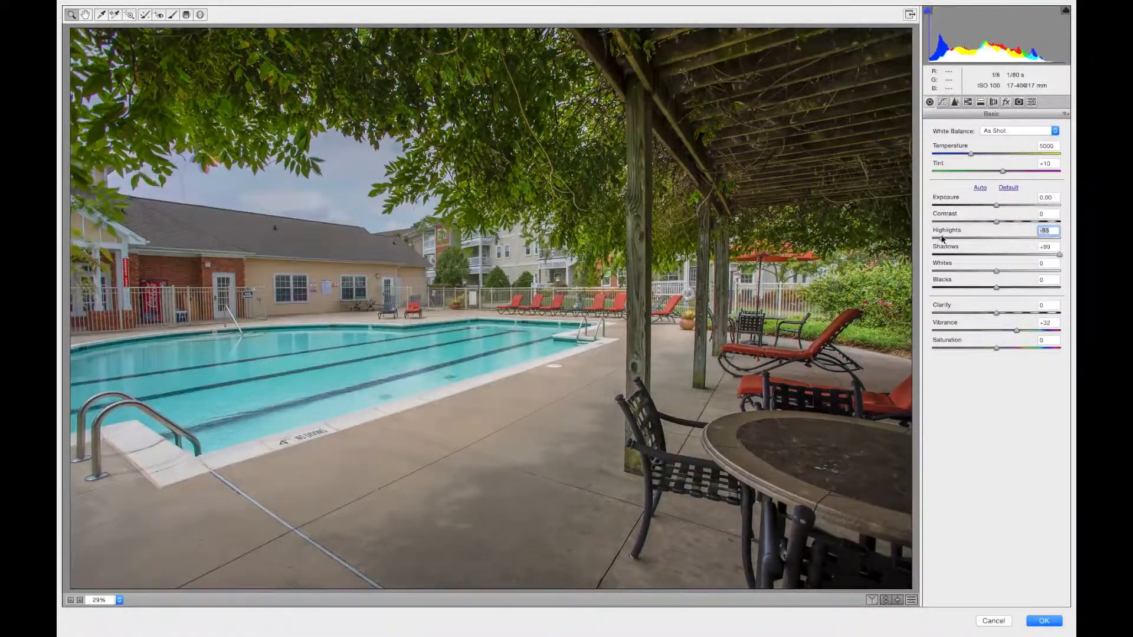
{"action": "left_click_drag", "start_coordinate": [954, 239], "coordinate": [964, 238]}
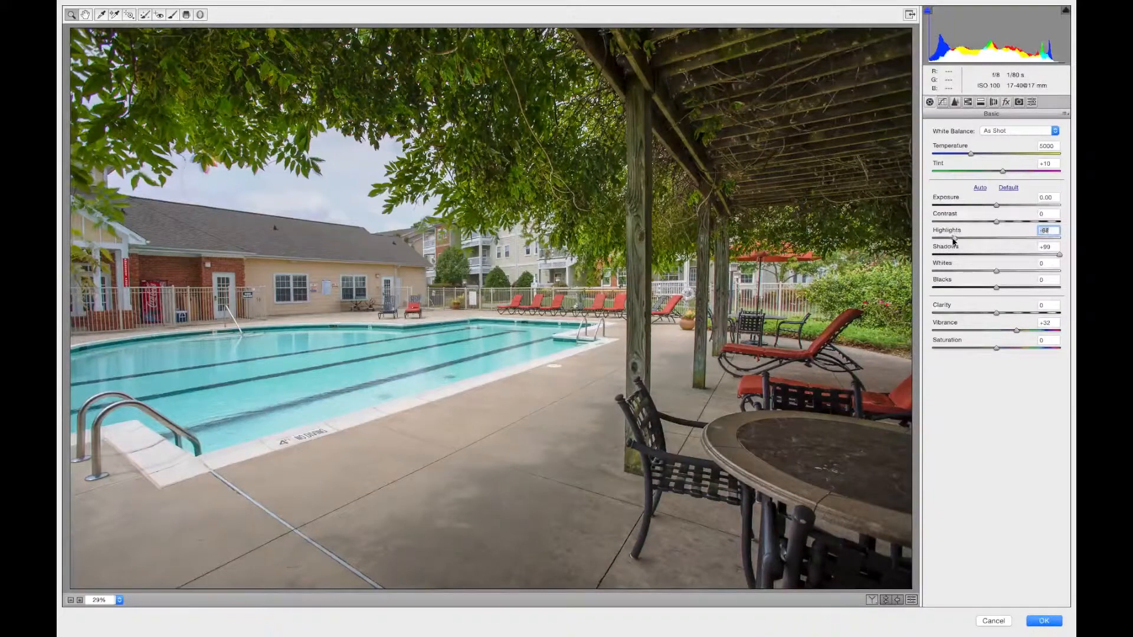
{"action": "left_click_drag", "start_coordinate": [983, 239], "coordinate": [998, 239]}
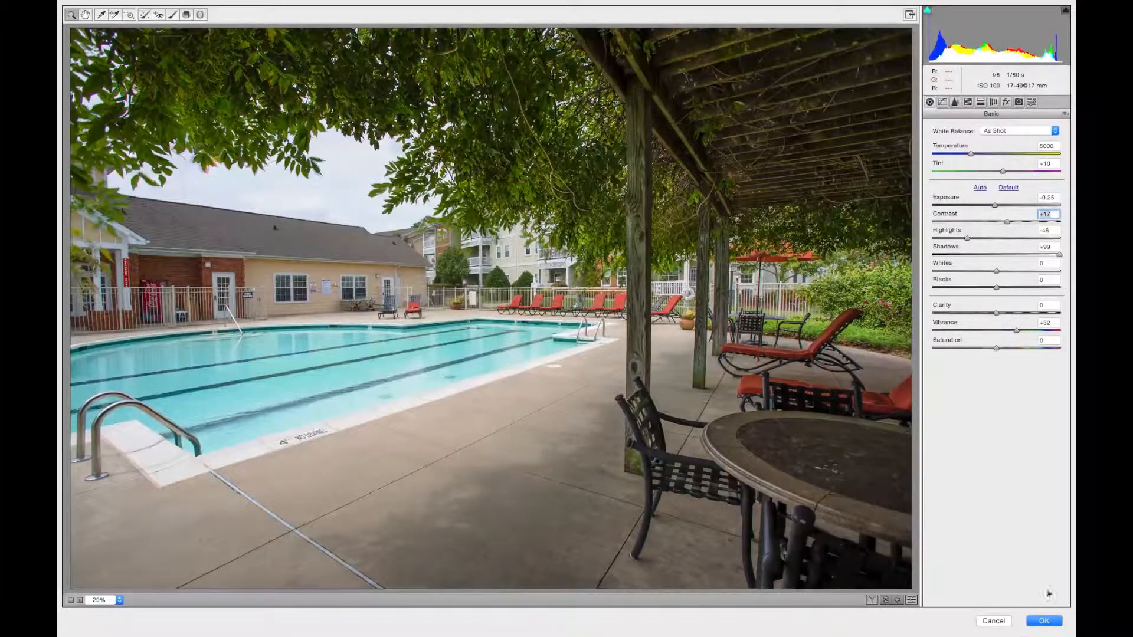
Step: Commit the Camera Raw settings so they appear as a smart filter on the HDR image
{"action": "left_click", "coordinate": [1044, 621]}
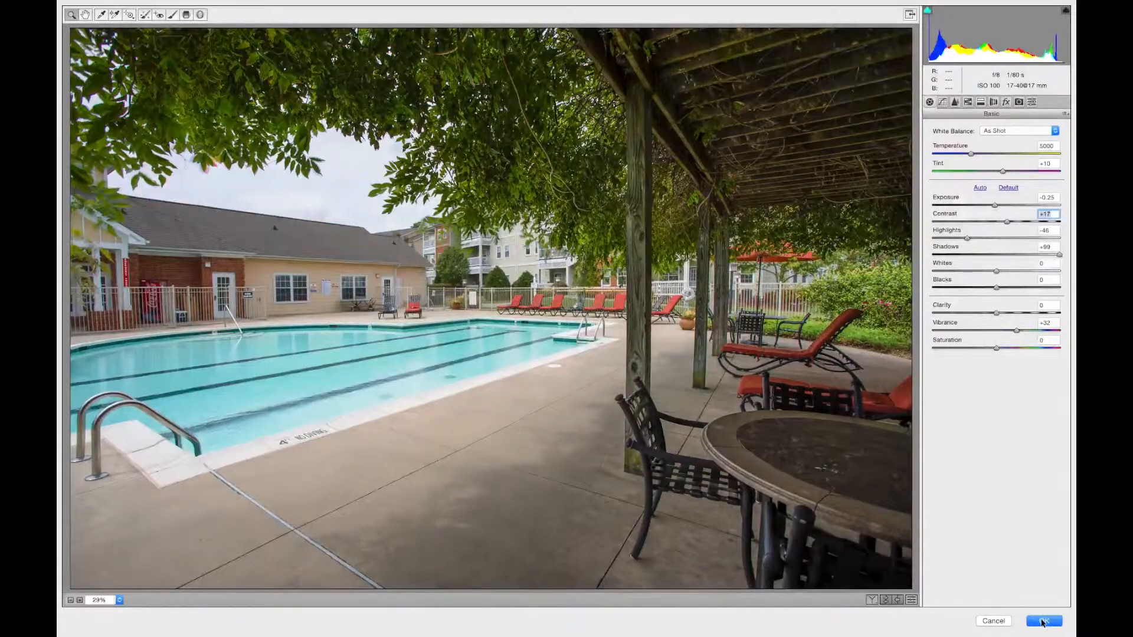
{"action": "left_click", "coordinate": [1043, 622]}
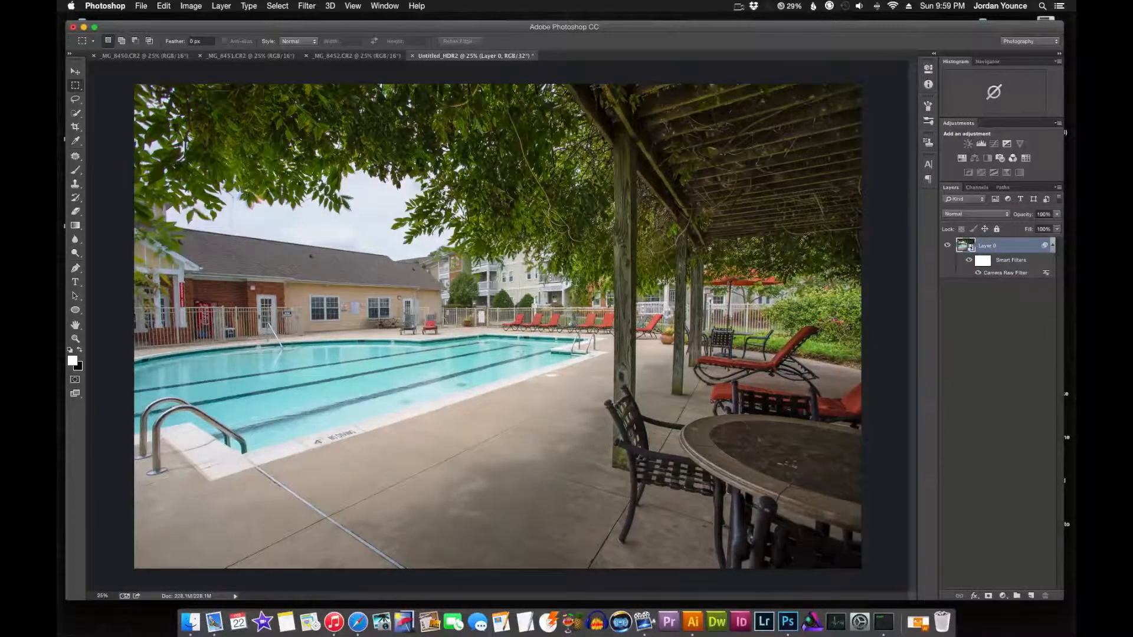
Step: Flip between the toned HDR document and the darkest and brightest CR2 sources, ending on the brightest
{"action": "left_click", "coordinate": [350, 56]}
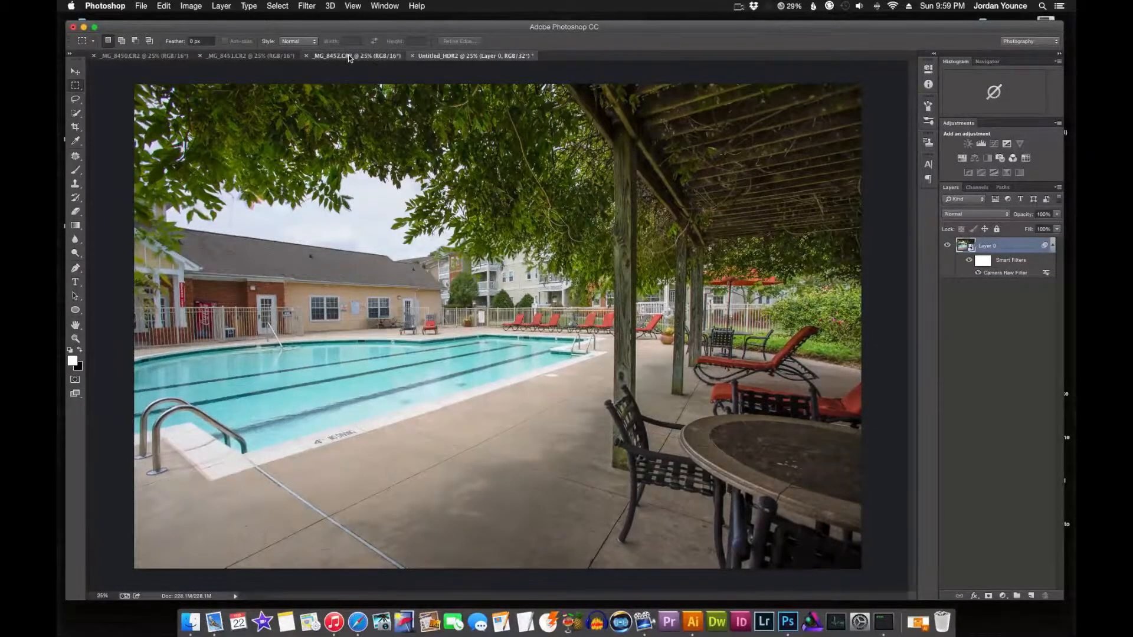
{"action": "left_click", "coordinate": [354, 56]}
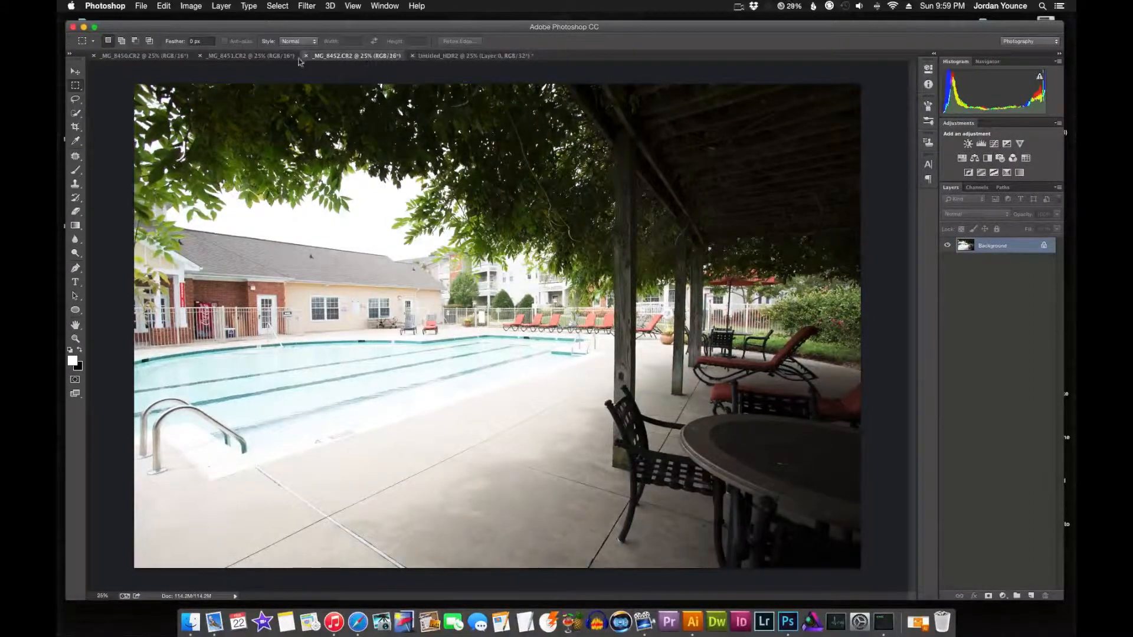
{"action": "left_click", "coordinate": [140, 55]}
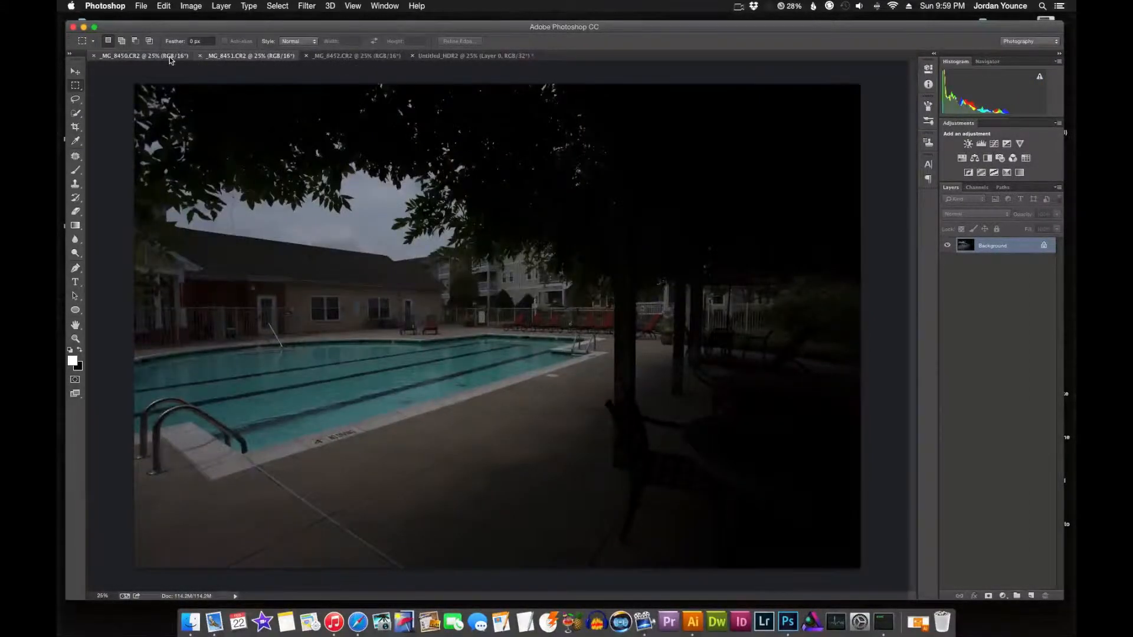
{"action": "left_click", "coordinate": [473, 55]}
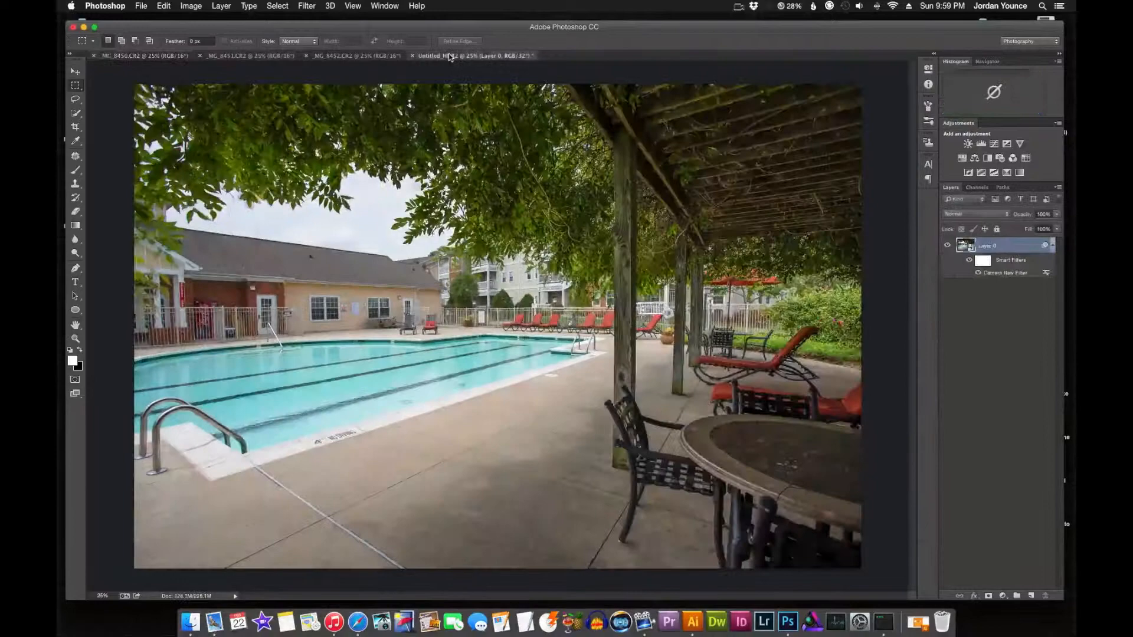
{"action": "left_click", "coordinate": [136, 55]}
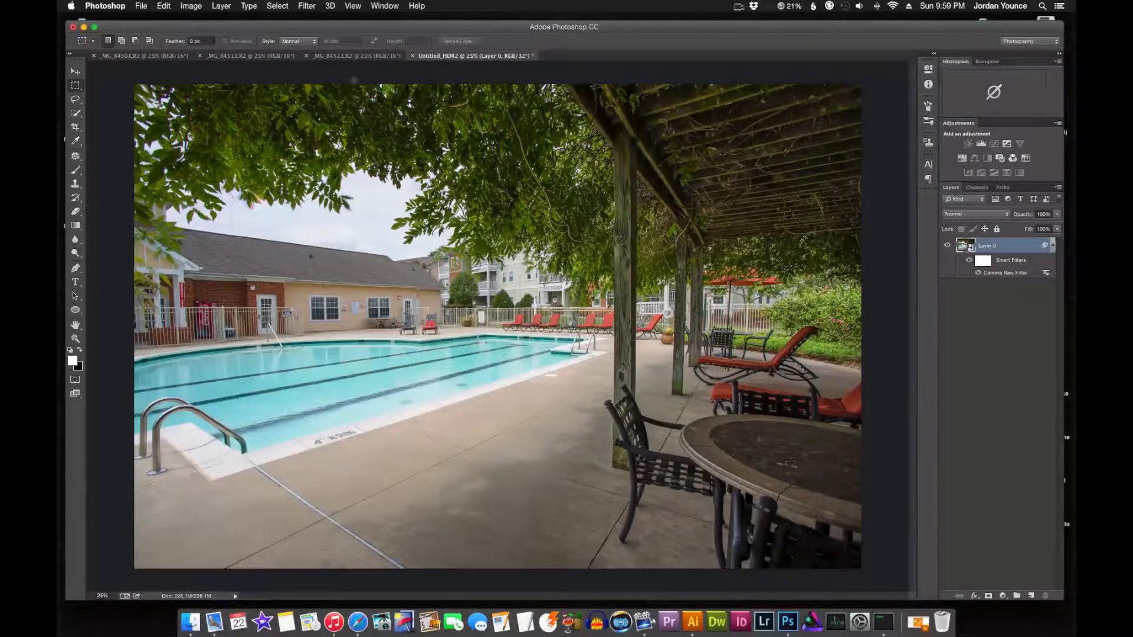
{"action": "left_click", "coordinate": [355, 55]}
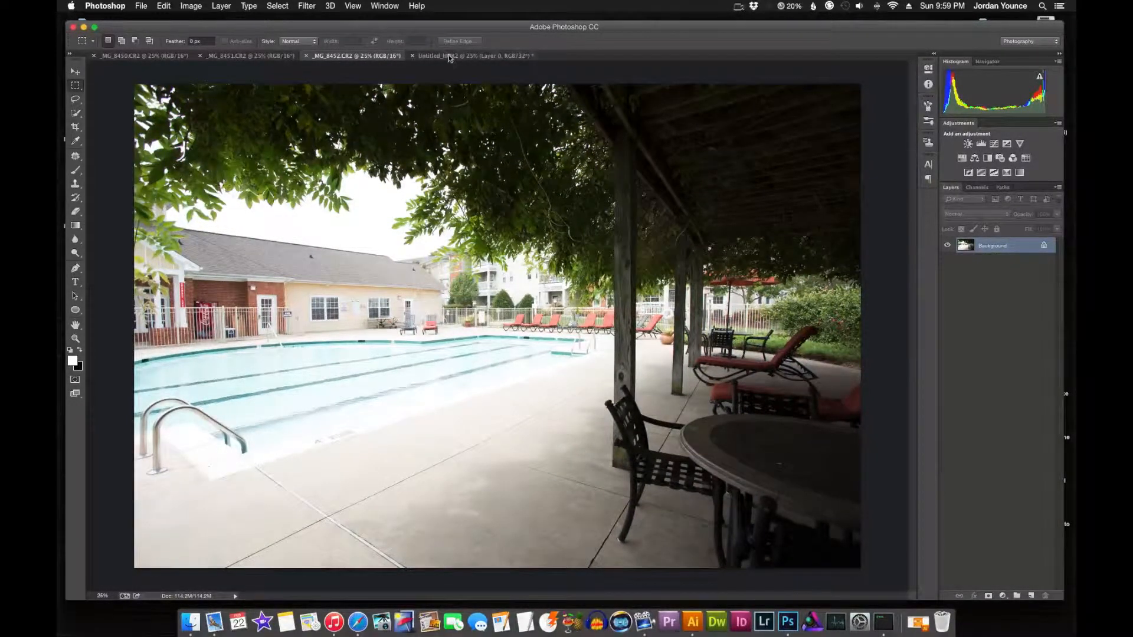
{"action": "mouse_move", "coordinate": [473, 55]}
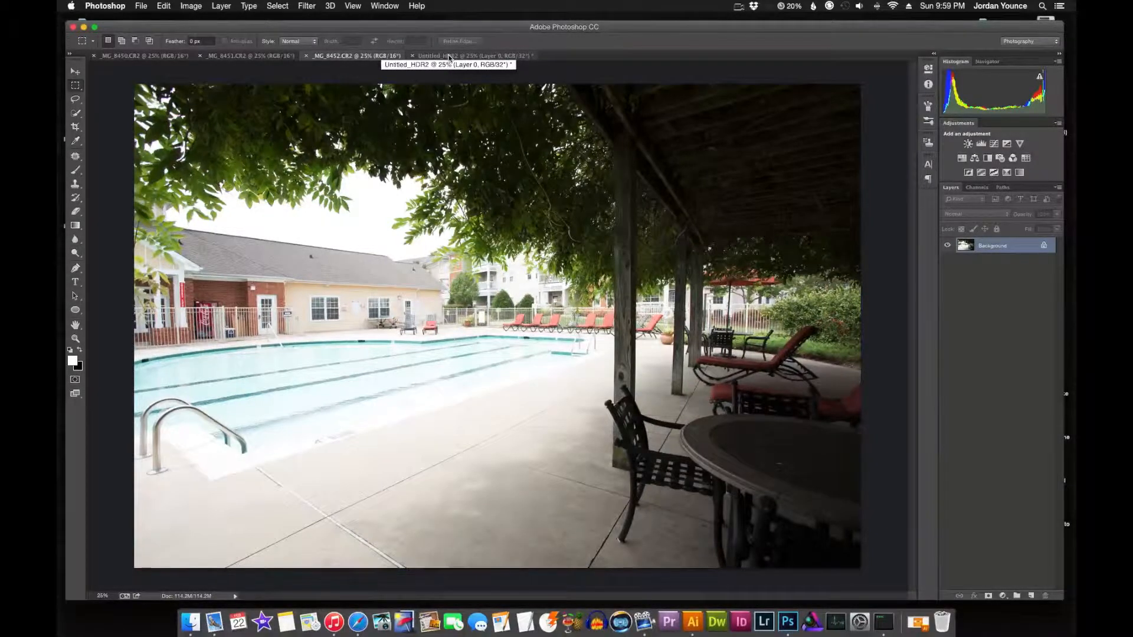